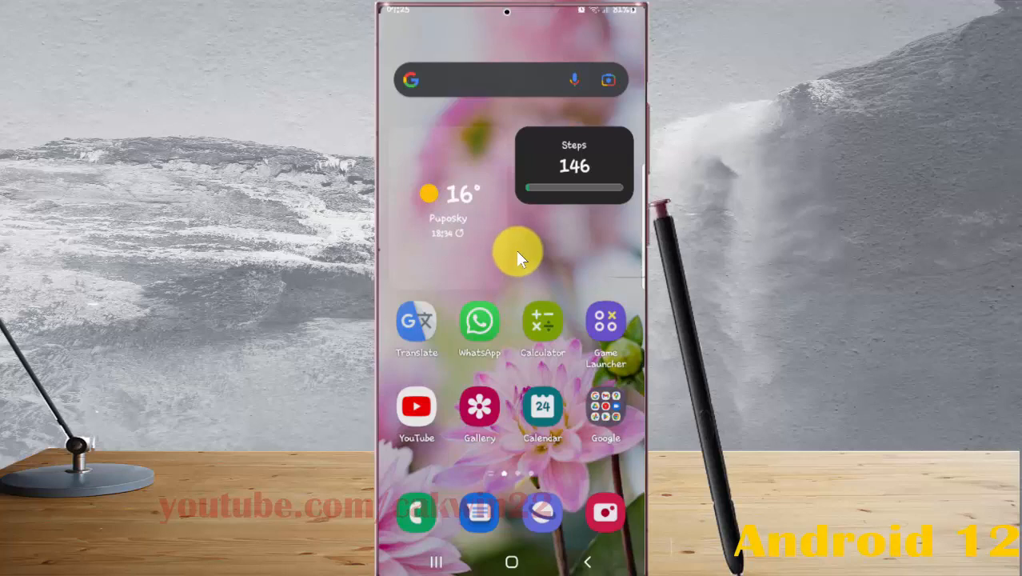
pyautogui.moveTo(538, 252)
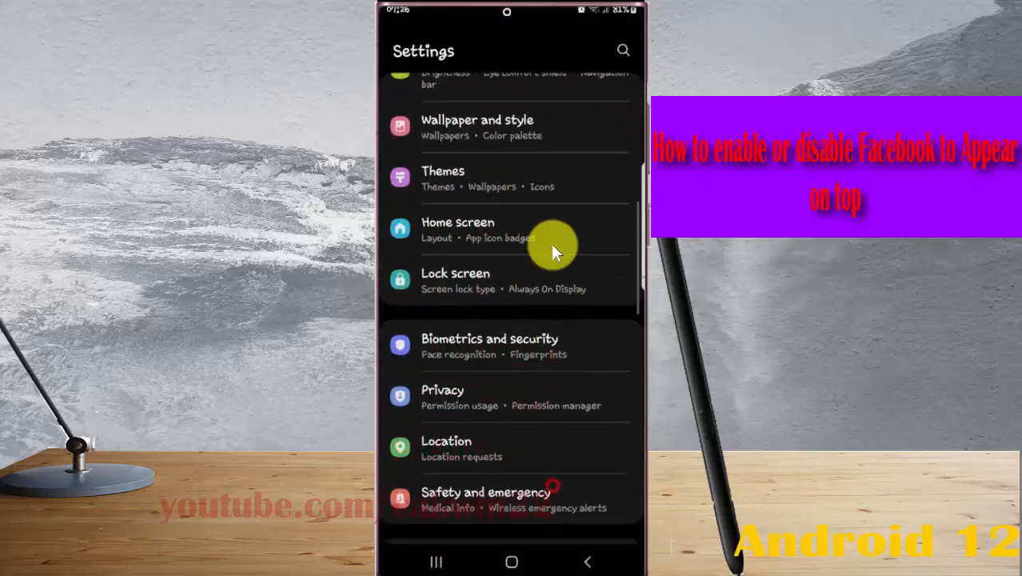
# Step: Scroll the Settings list down and open Apps
pyautogui.scroll(-3)
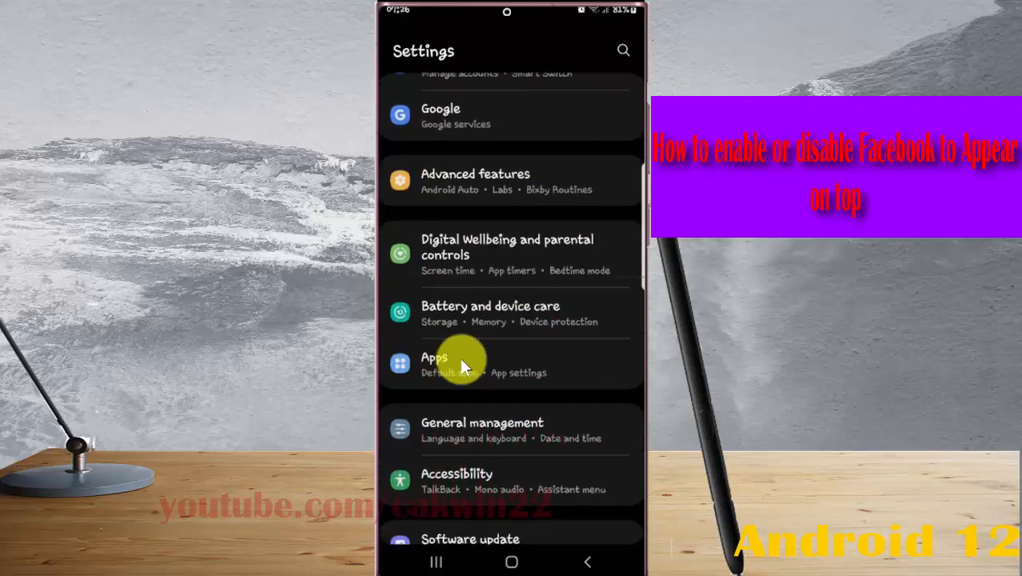
pyautogui.click(435, 364)
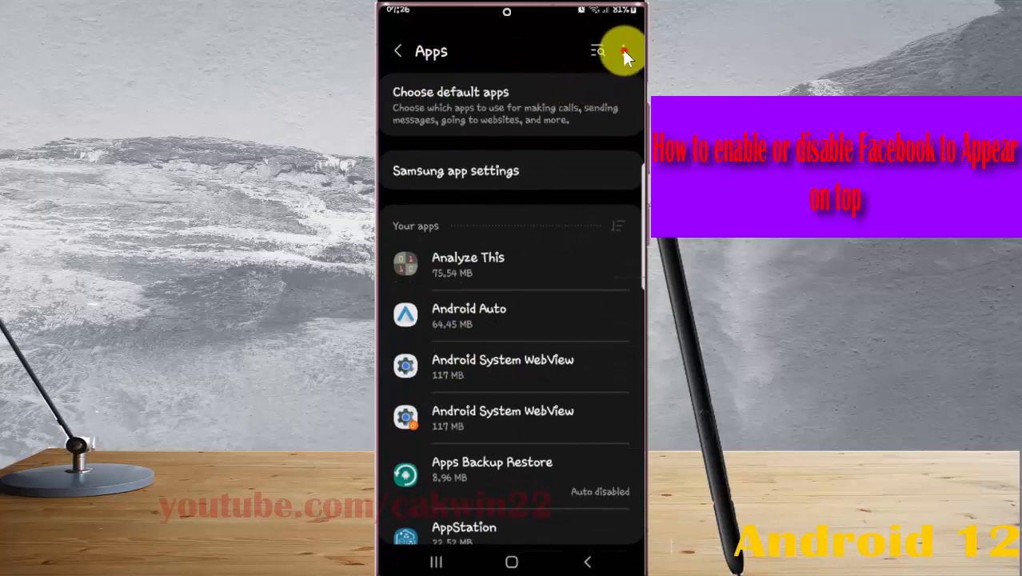
# Step: From the Apps menu, go to Special access and open Appear on top
pyautogui.click(599, 51)
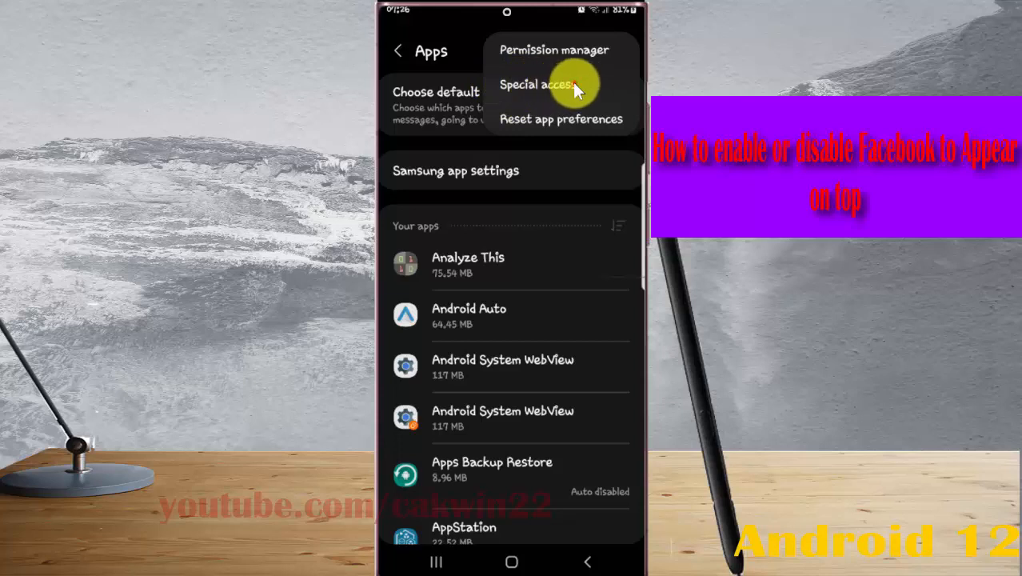
pyautogui.click(536, 84)
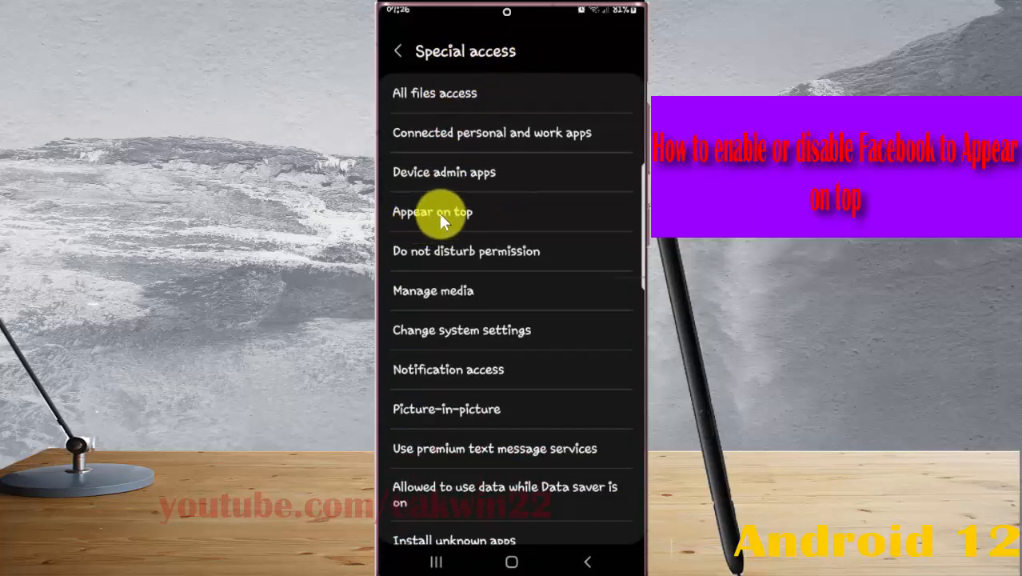
pyautogui.click(432, 211)
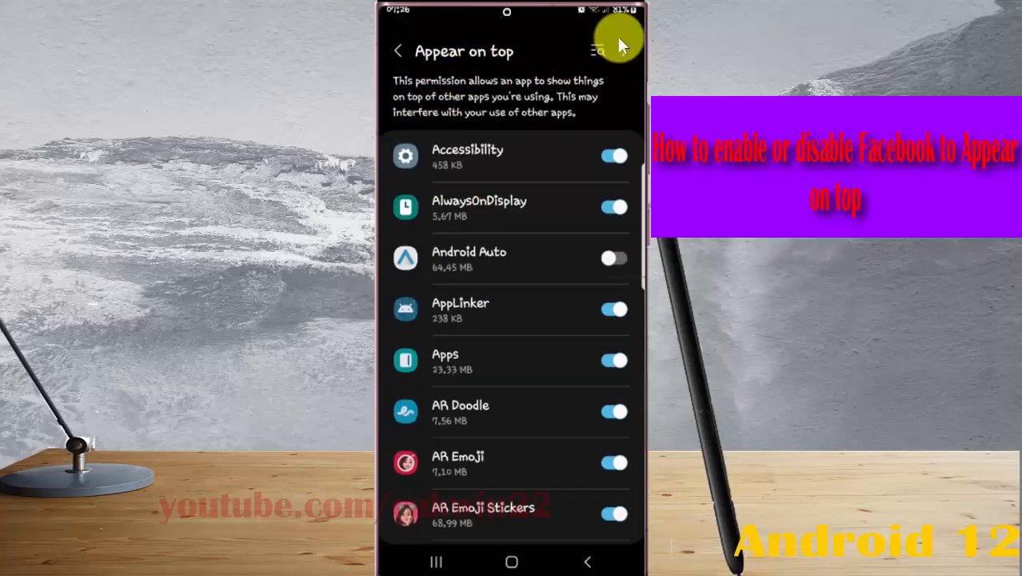
# Step: Hide system apps in the Appear on top list to reveal the Facebook entries
pyautogui.click(598, 50)
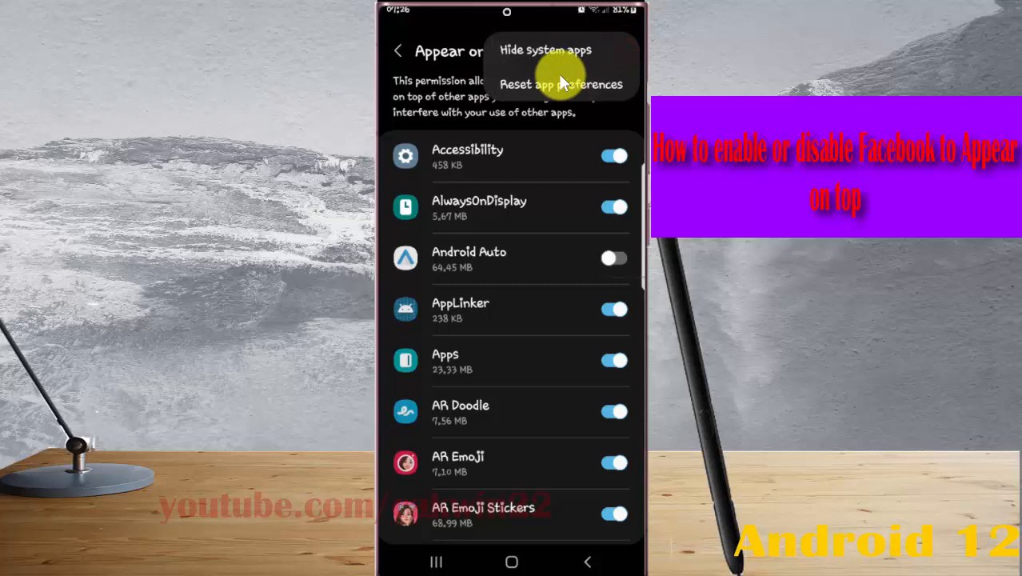
pyautogui.moveTo(583, 50)
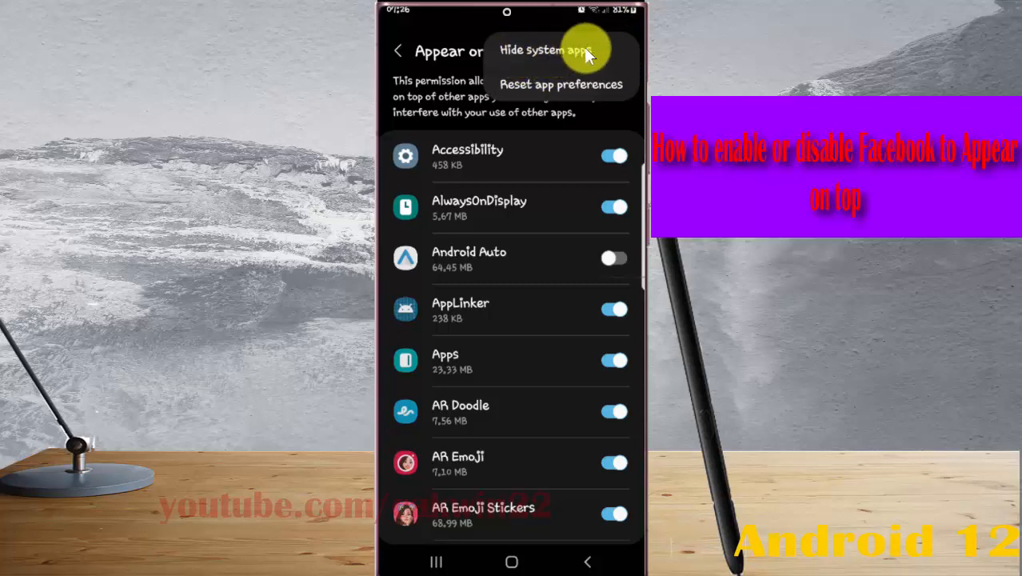
pyautogui.click(543, 49)
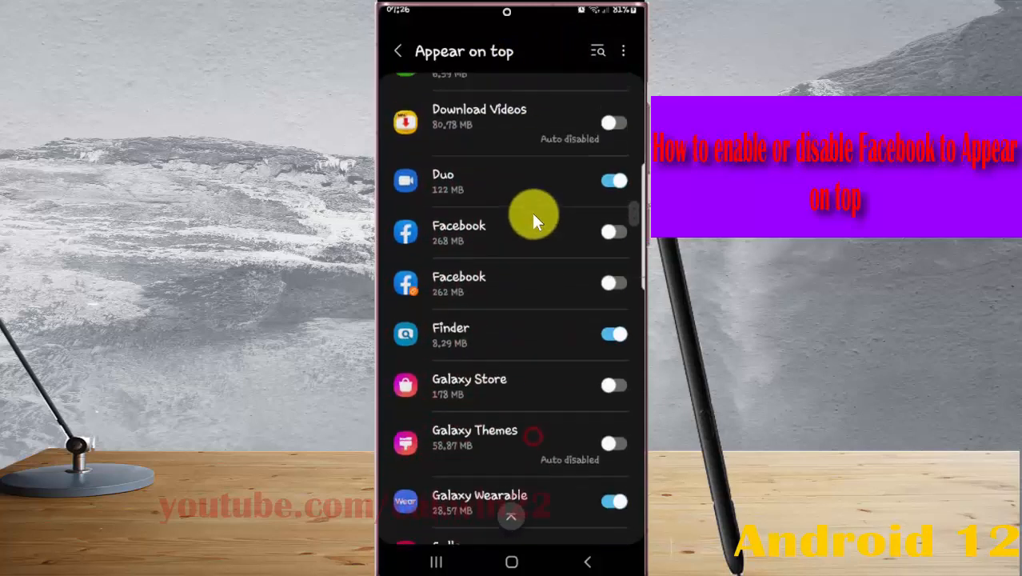
# Step: Switch on Appear on top for the 268 MB Facebook app
pyautogui.click(613, 231)
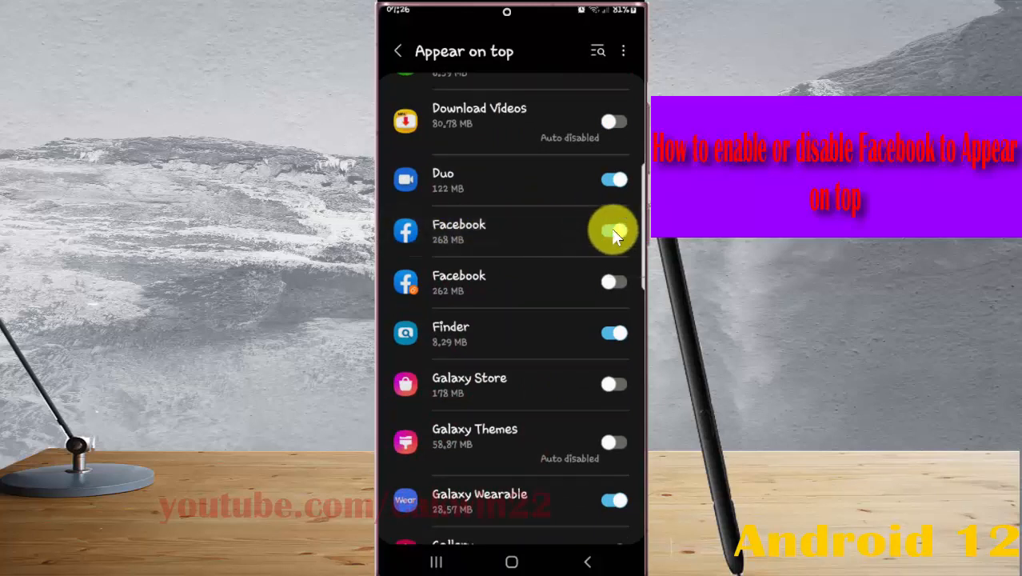
pyautogui.click(613, 231)
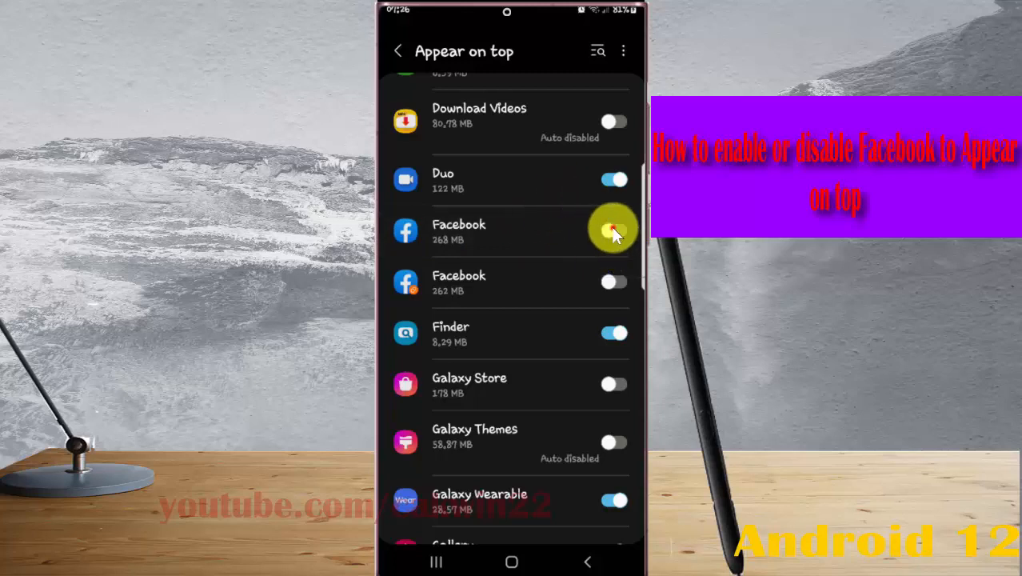
pyautogui.click(613, 230)
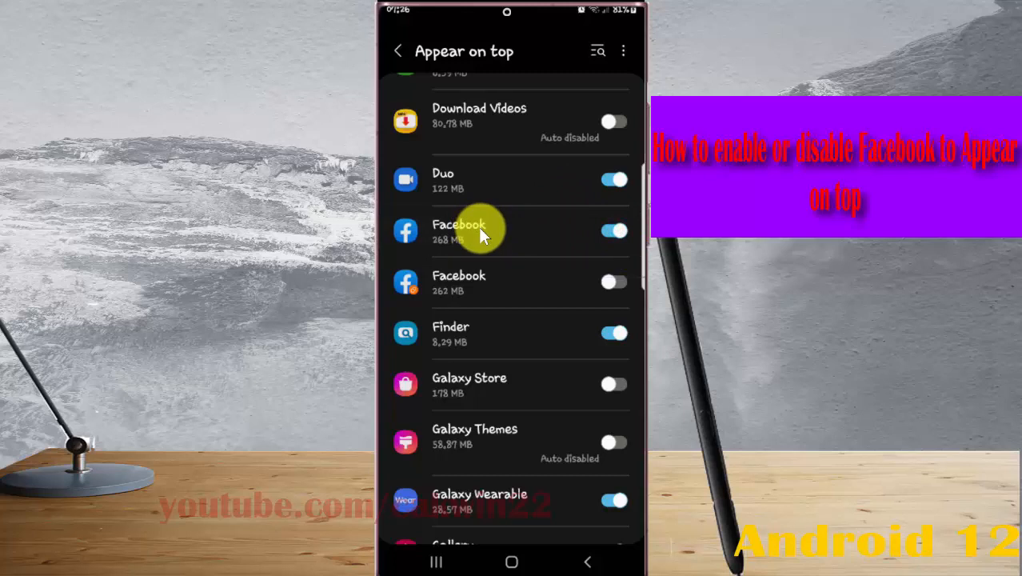
pyautogui.click(614, 231)
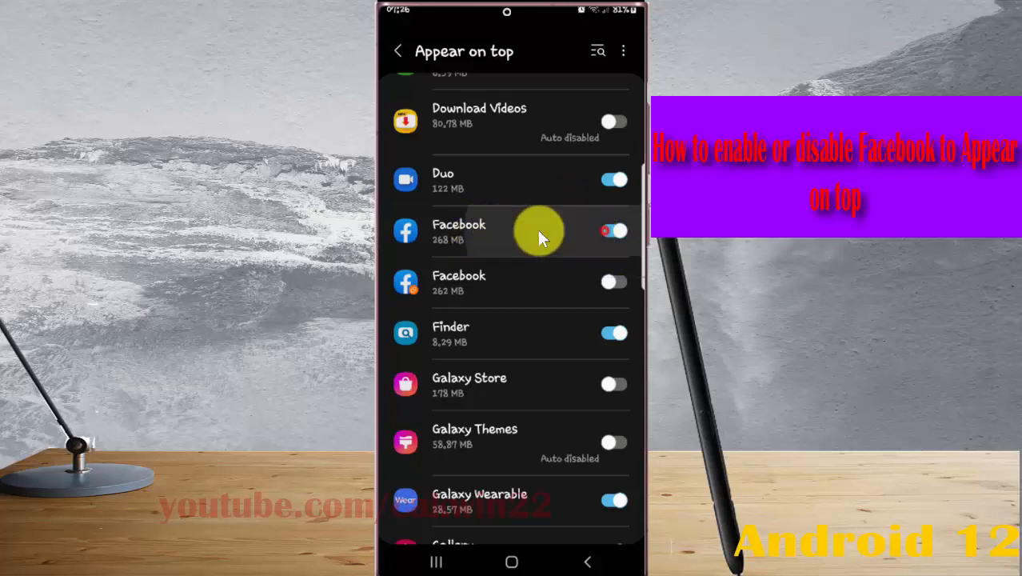